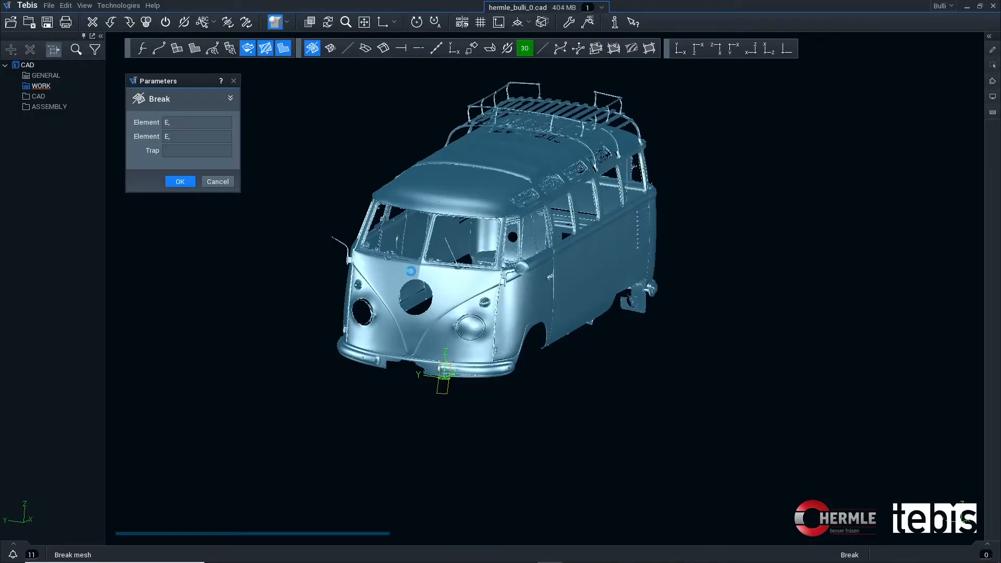
Confirm Break mesh to split the bus mesh into front and rear pieces.
left_click(180, 181)
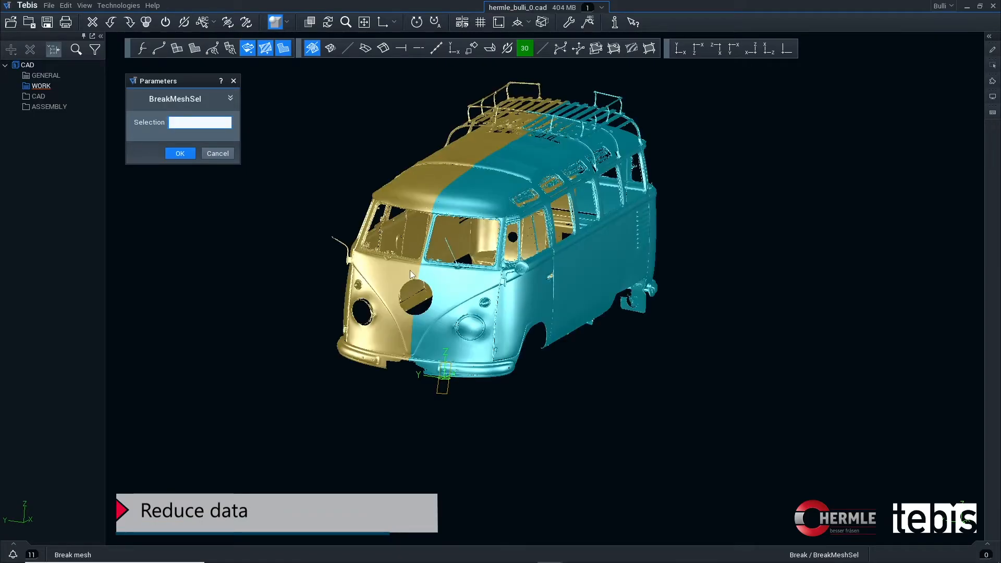
Select the bus mesh piece for Optimize mesh filtering.
left_click(180, 153)
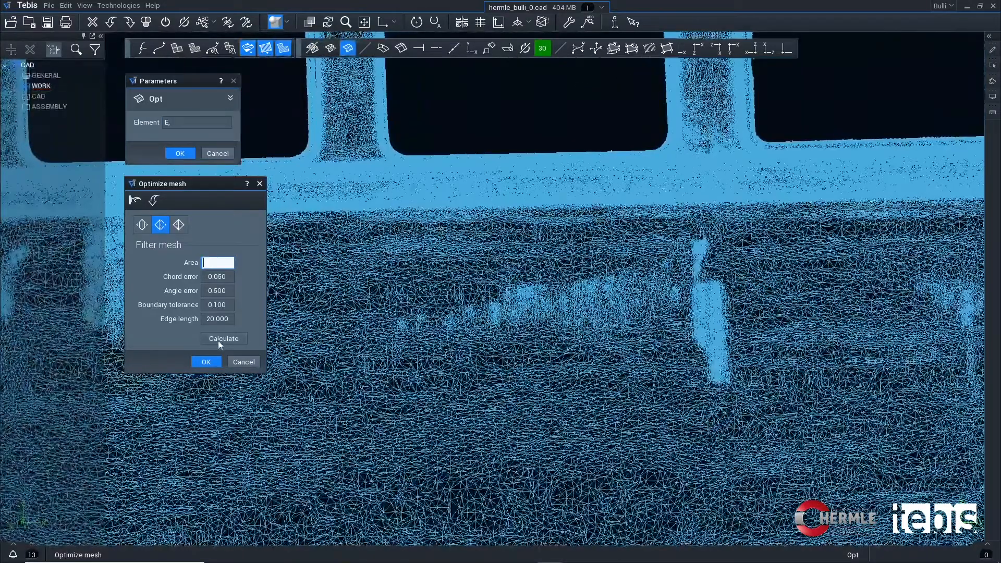
left_click(223, 339)
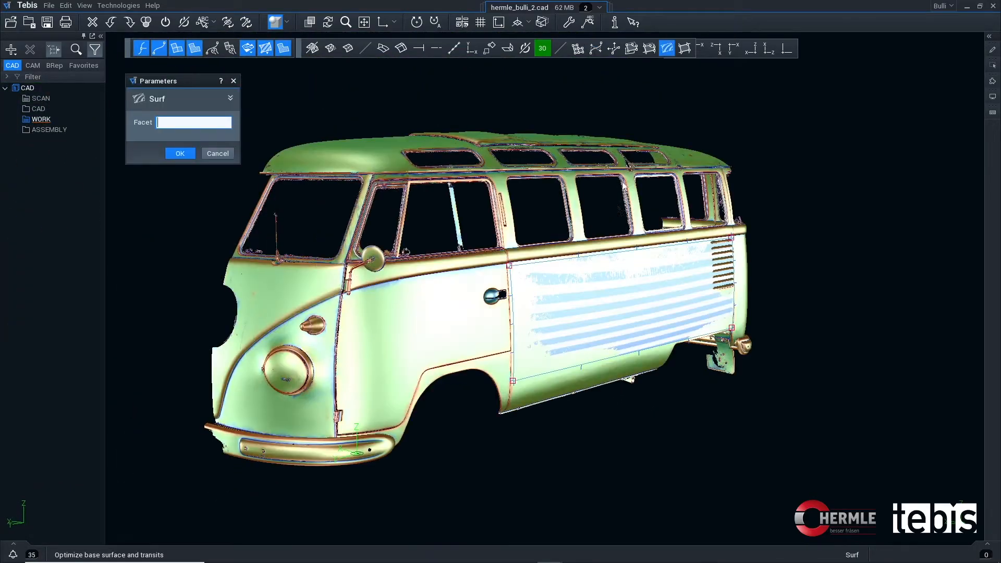
Enter E in the Facet field and pick the side panel for Optimize base surface.
type("E,")
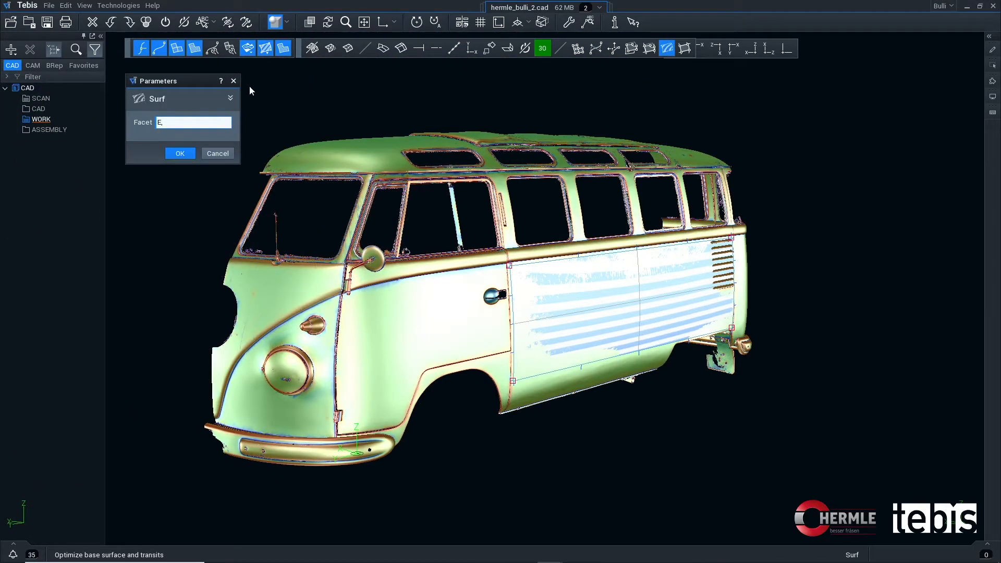
left_click(180, 153)
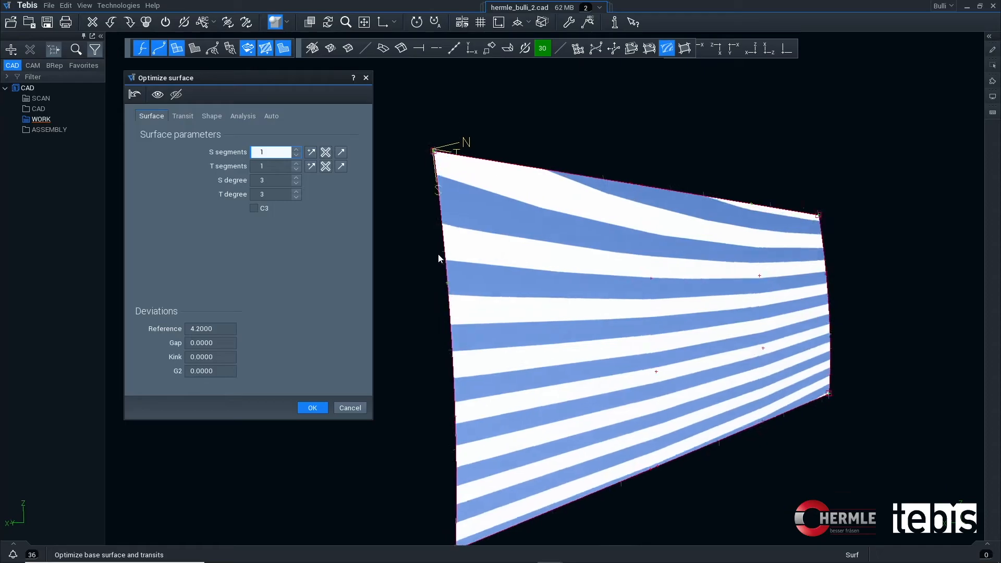
Raise the side panel's S degree from 3 to 4, cutting deviation to 3.1881.
left_click(295, 177)
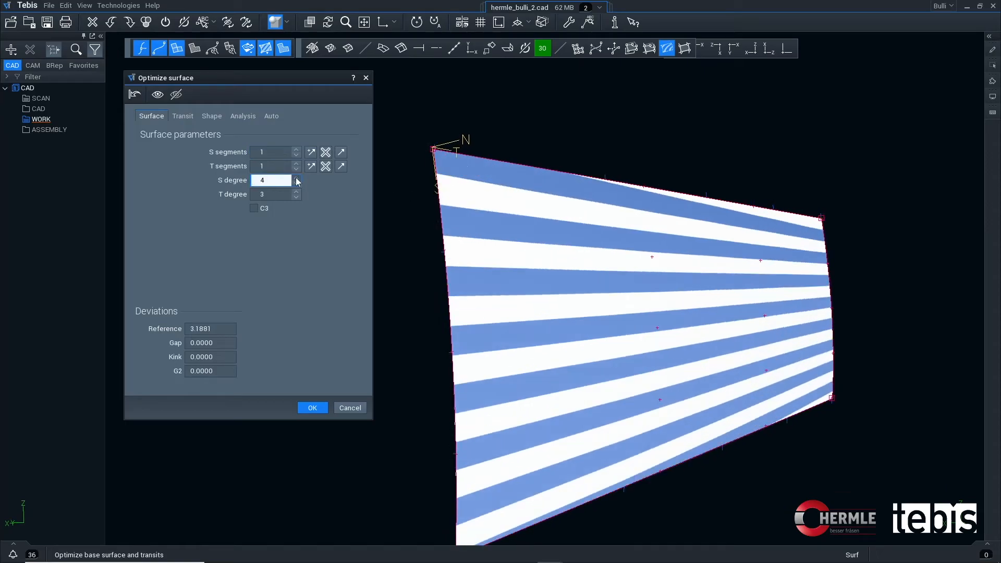
left_click(182, 116)
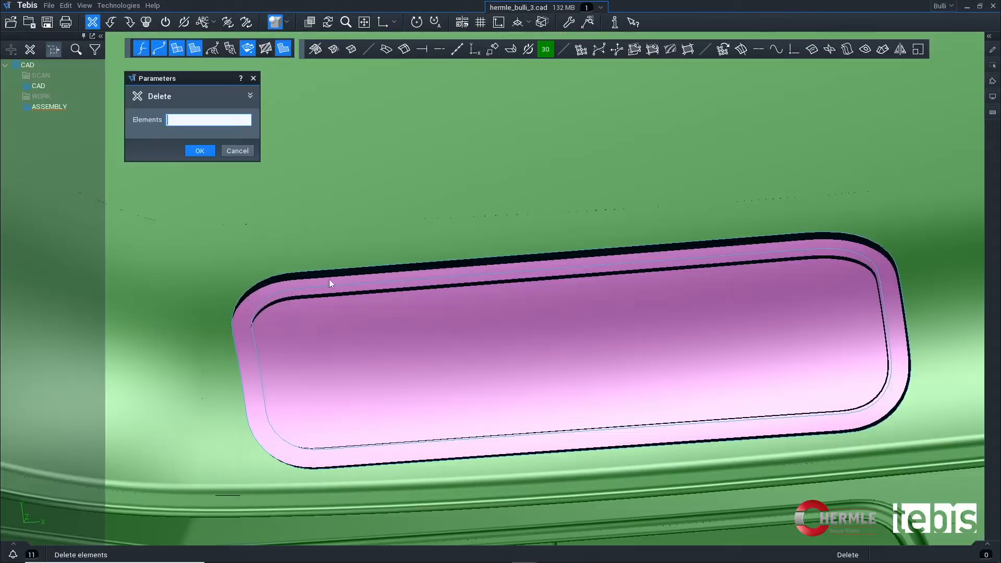
Delete the pink window insert and select the whole bus model for 0.2 scaling.
left_click(883, 49)
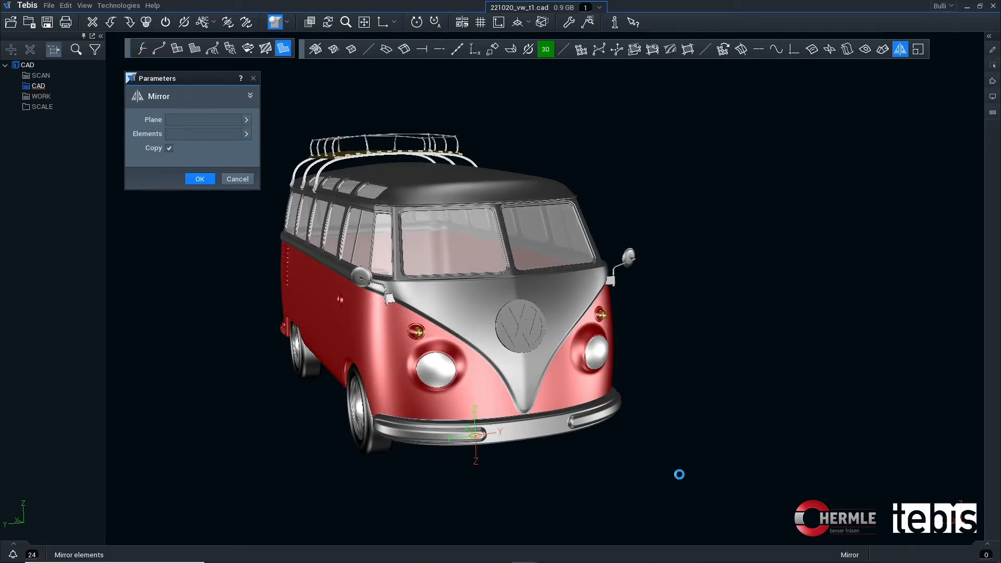
left_click(918, 49)
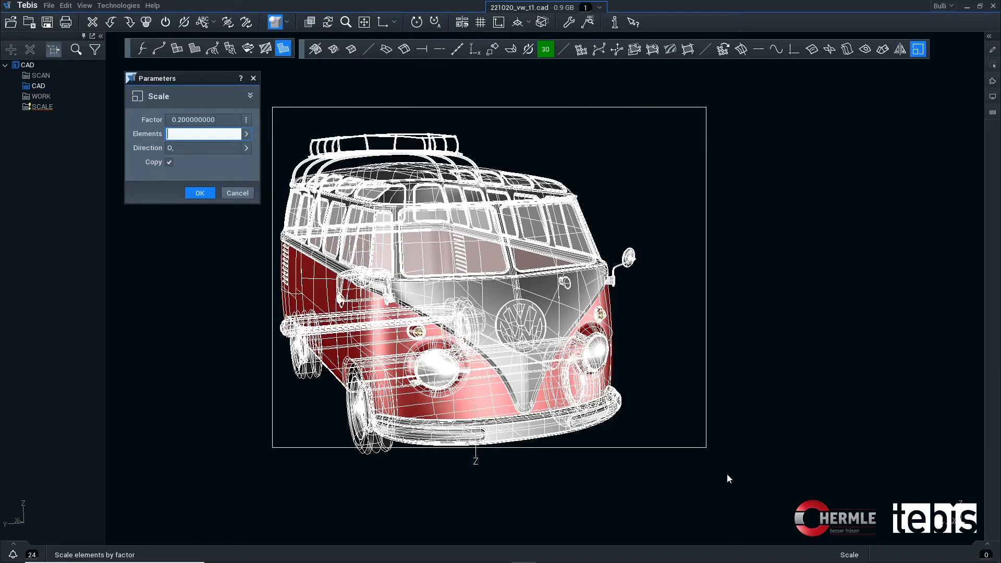